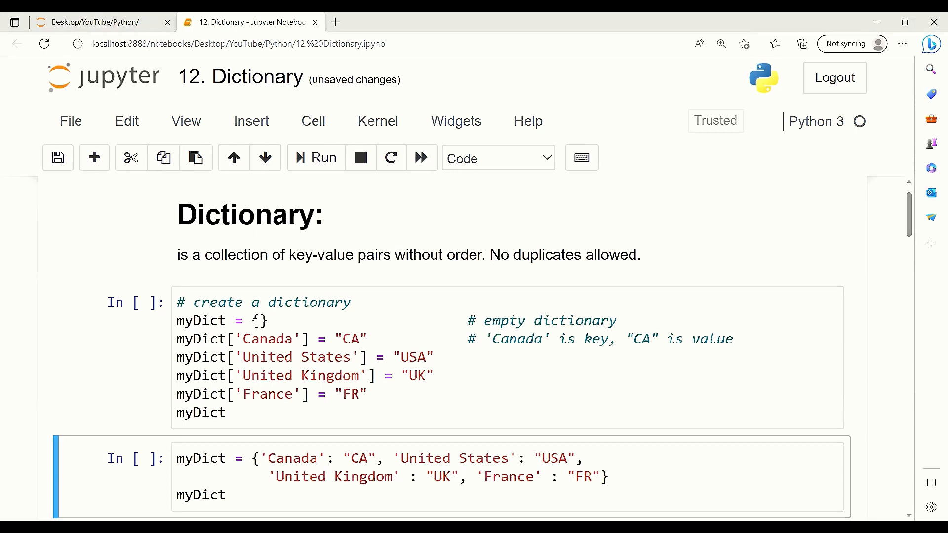
Run the key-by-key myDict cell to show its four country-code entries
click(284, 339)
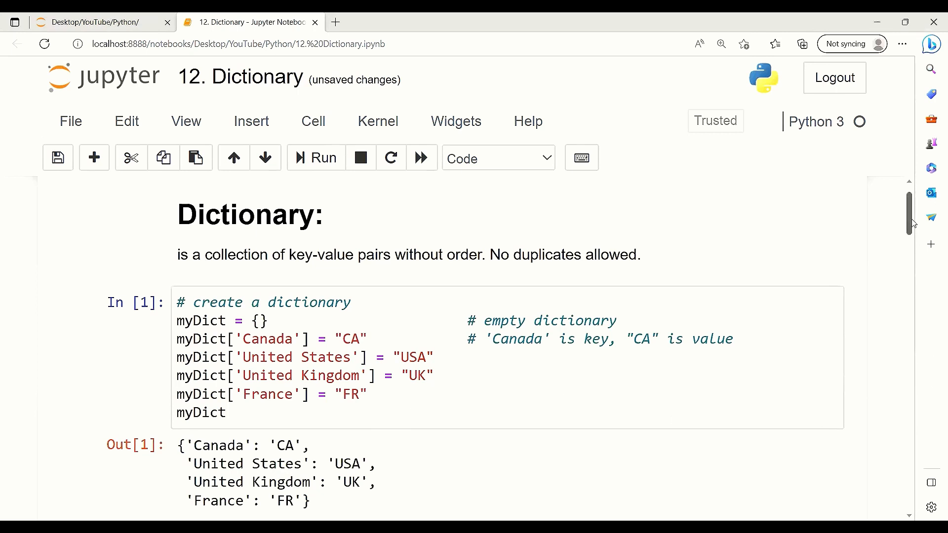
Run the type(myDict) cell showing dict and the Canada lookup returning 'CA'
scroll(down, 3)
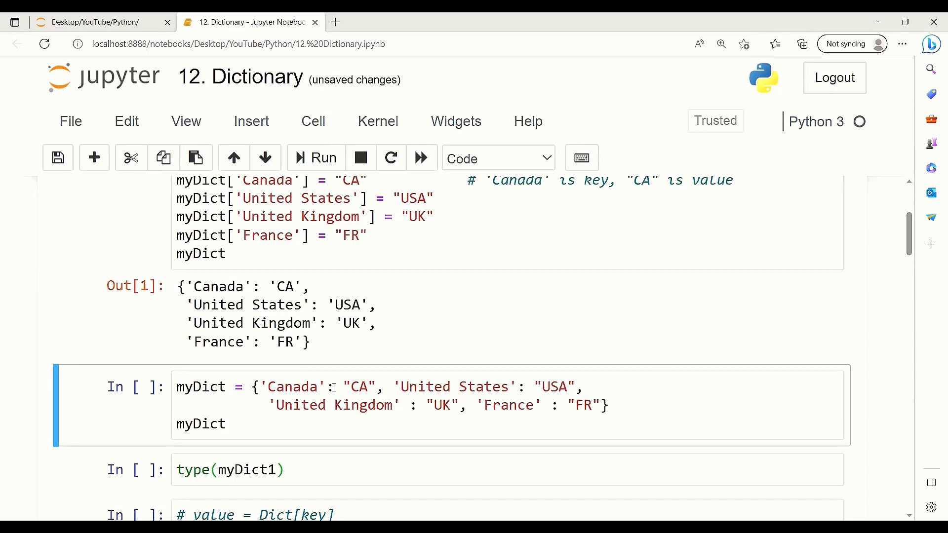
mouse_move(354, 389)
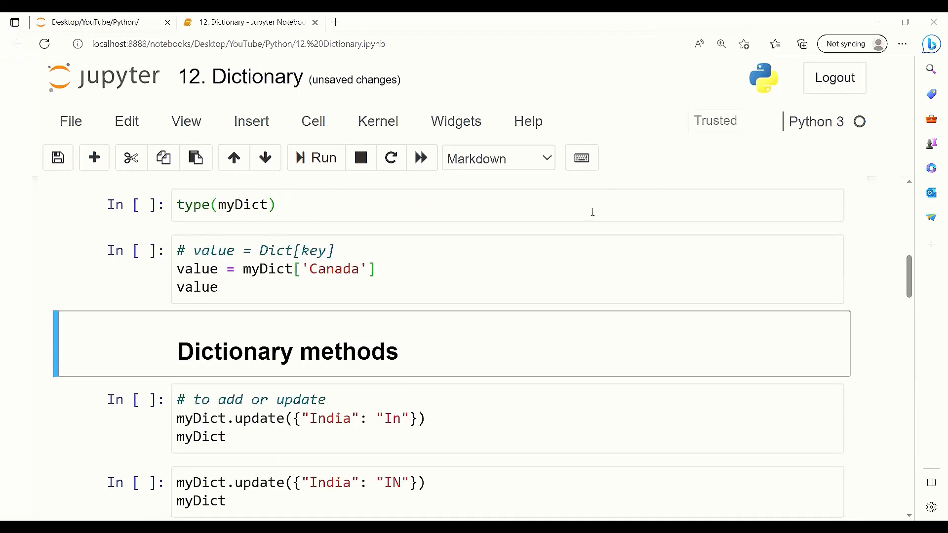
click(315, 158)
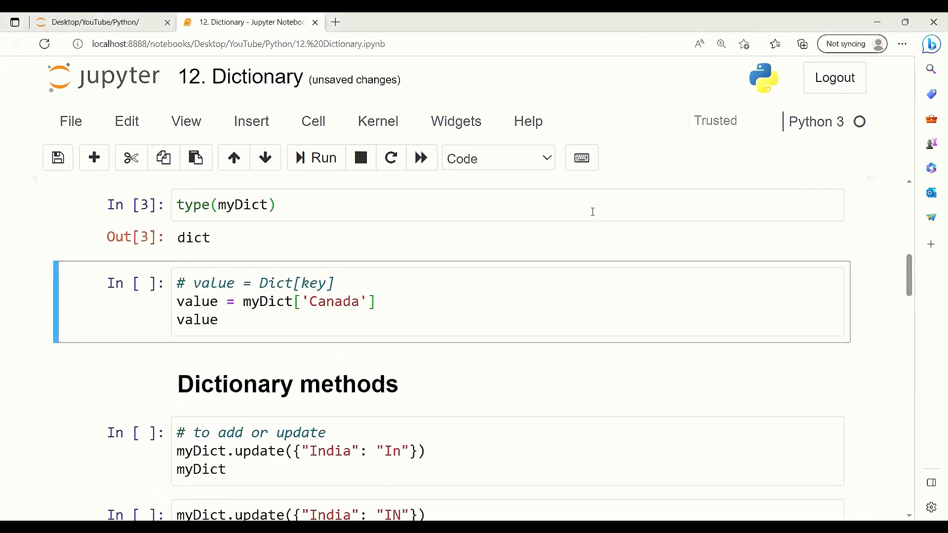
mouse_move(496, 302)
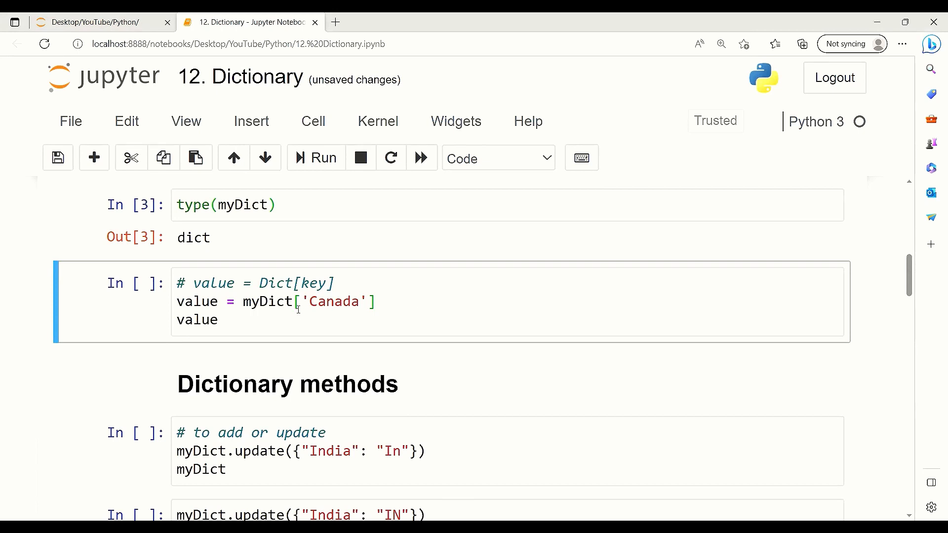
click(408, 302)
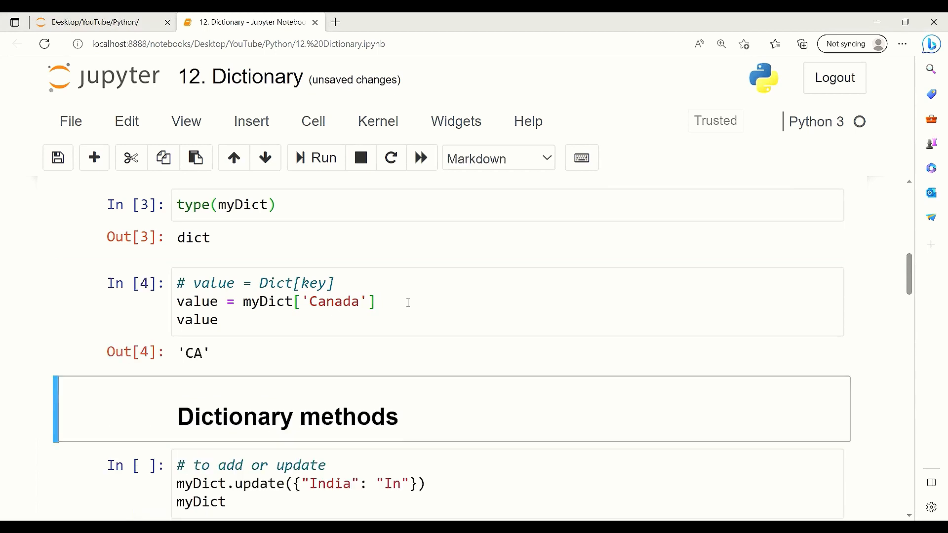
Run the two update cells, adding India as 'In' then changing it to 'IN'
scroll(down, 3)
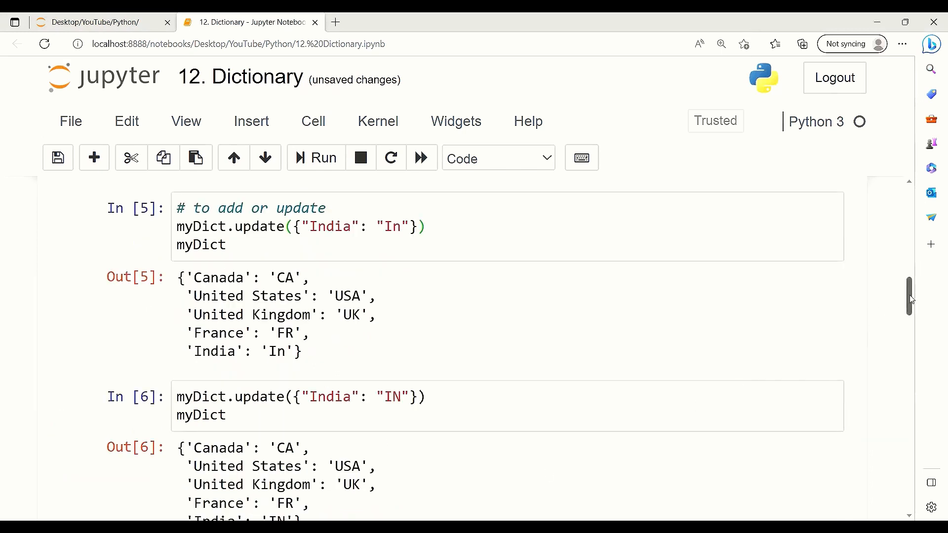
scroll(down, 3)
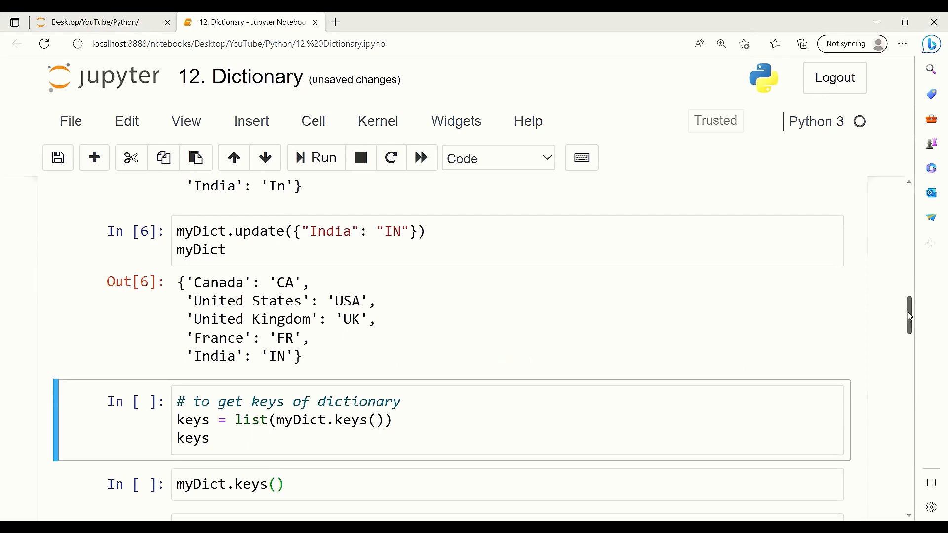
Run the keys and values cells, listing Canada through India and CA, USA, UK, FR, IN
scroll(down, 3)
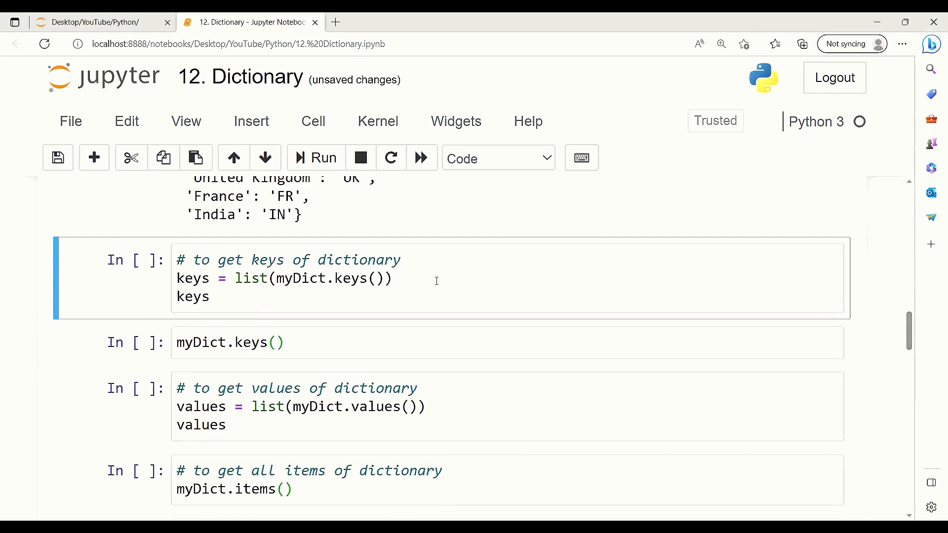
click(436, 284)
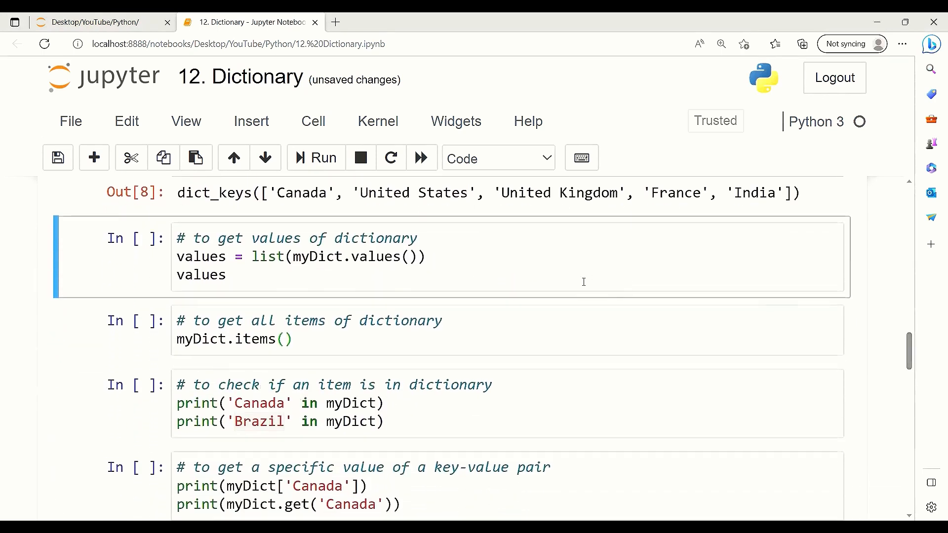
click(242, 275)
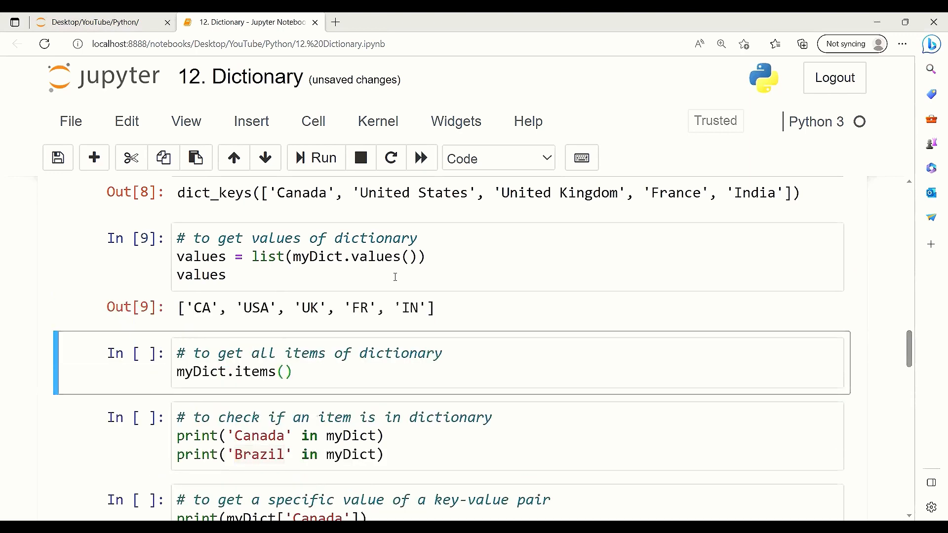
mouse_move(258, 271)
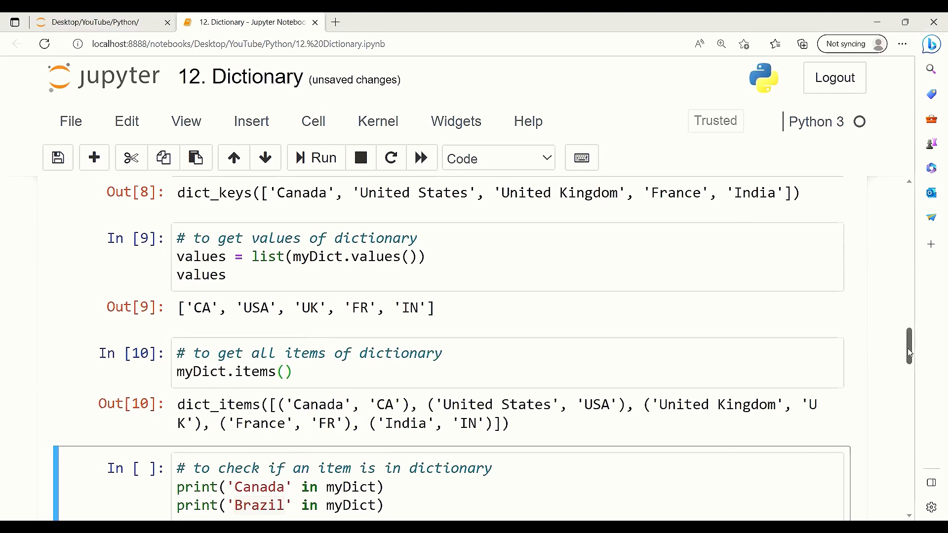
Run the membership check: Canada in myDict is True, Brazil is False
scroll(down, 3)
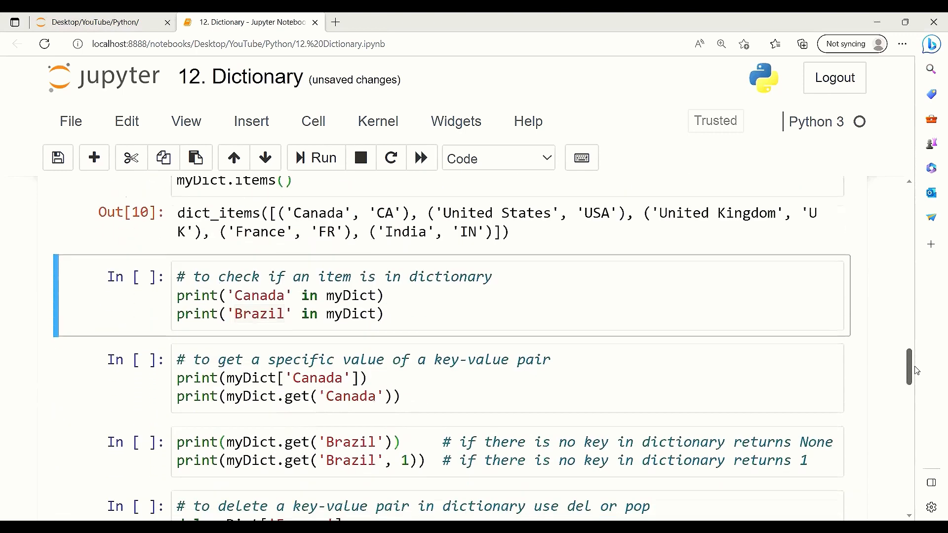
scroll(down, 3)
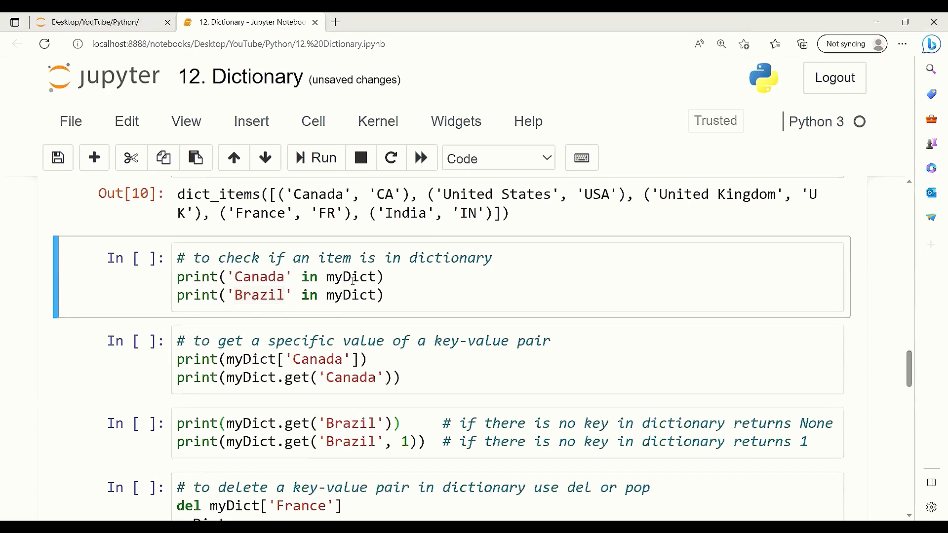
click(403, 279)
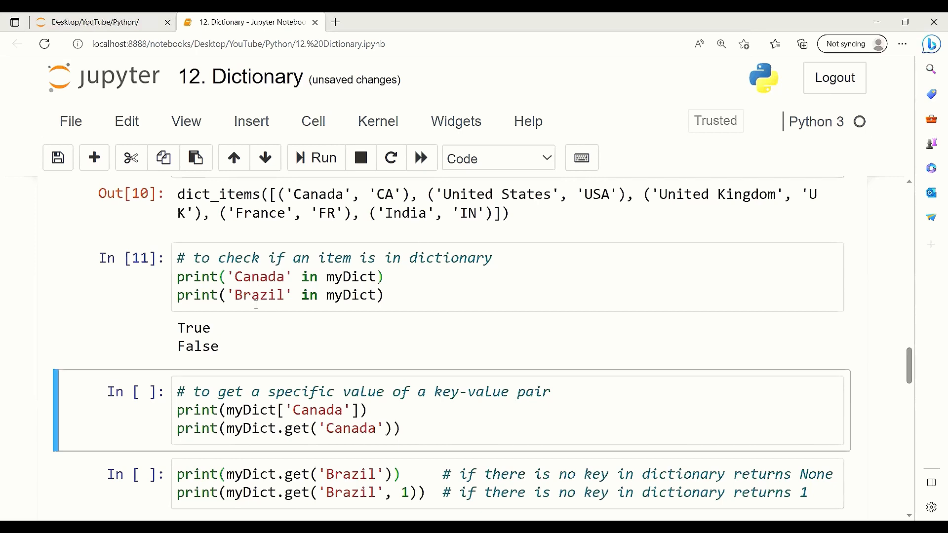
mouse_move(224, 329)
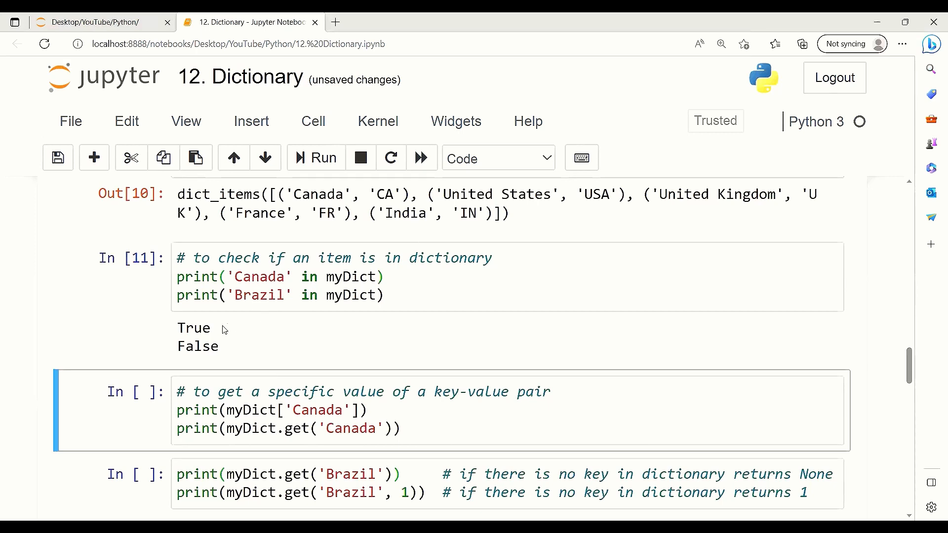
mouse_move(208, 348)
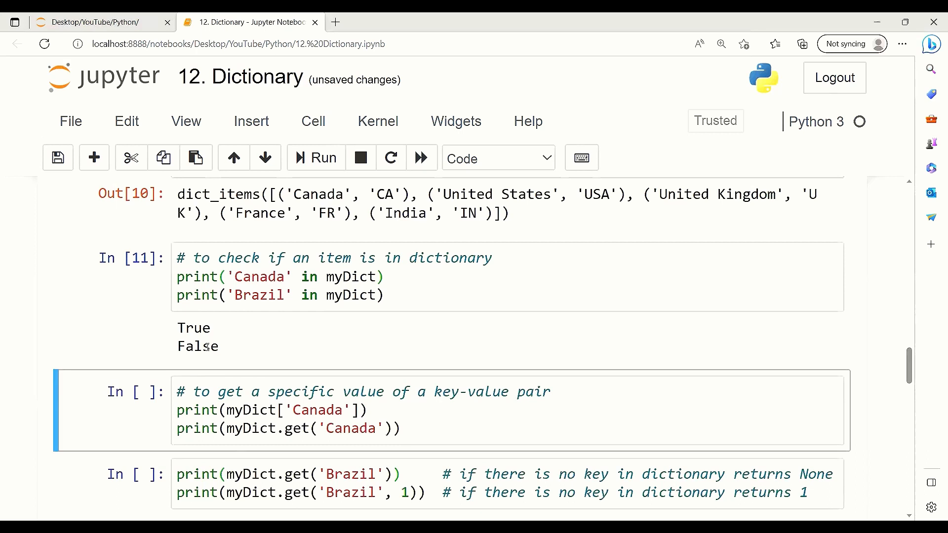
scroll(down, 3)
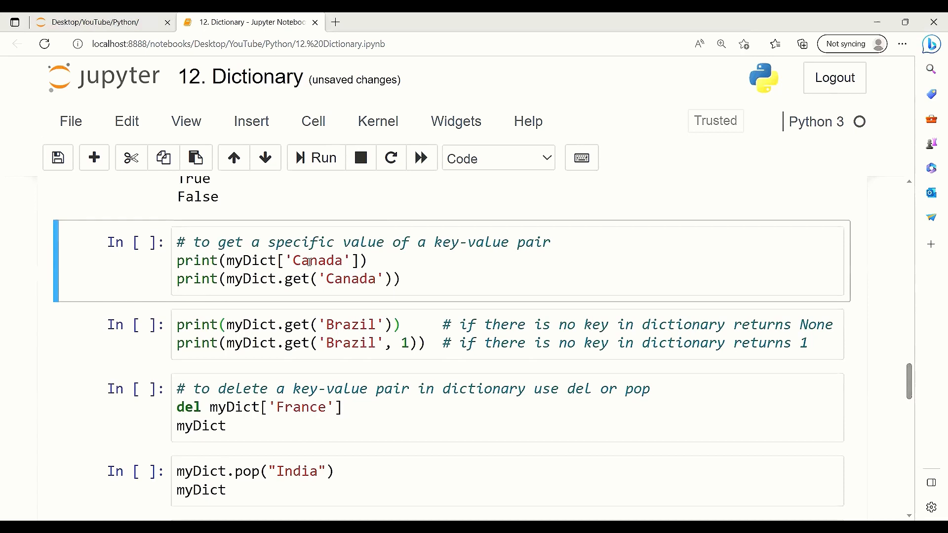
Run the Canada bracket and get lookups (CA) and the Brazil get lookups (None, 1)
click(404, 279)
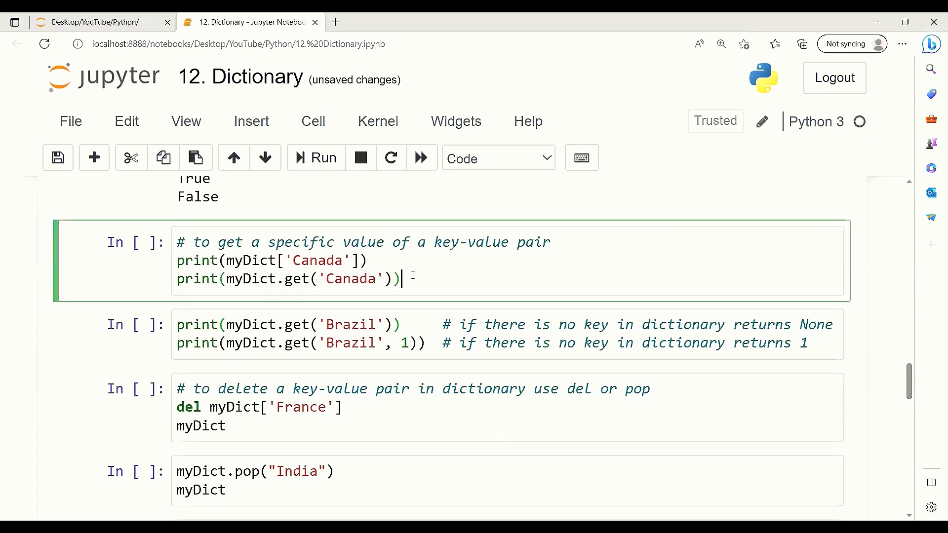
click(315, 158)
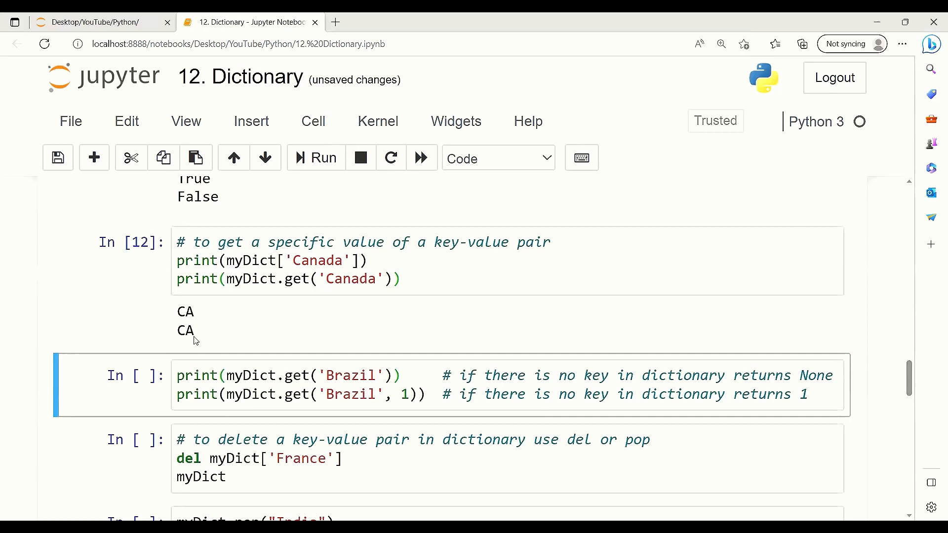
mouse_move(224, 329)
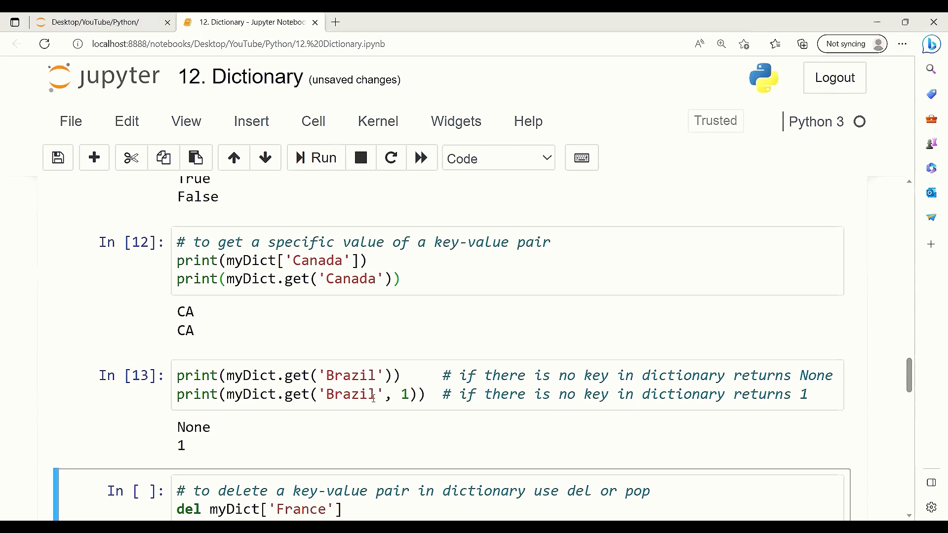
click(405, 395)
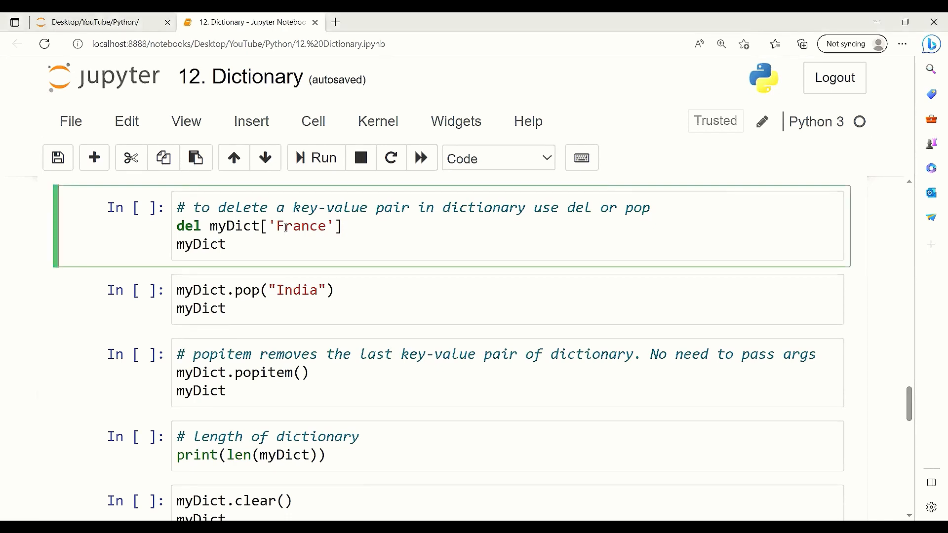
Run del, pop and popitem cells removing France, India and United Kingdom
key(shift+enter)
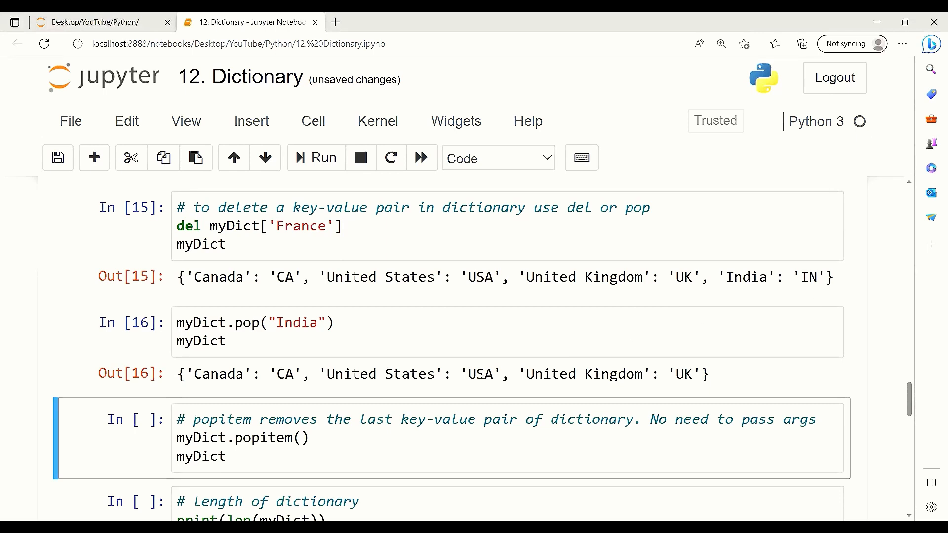
click(303, 438)
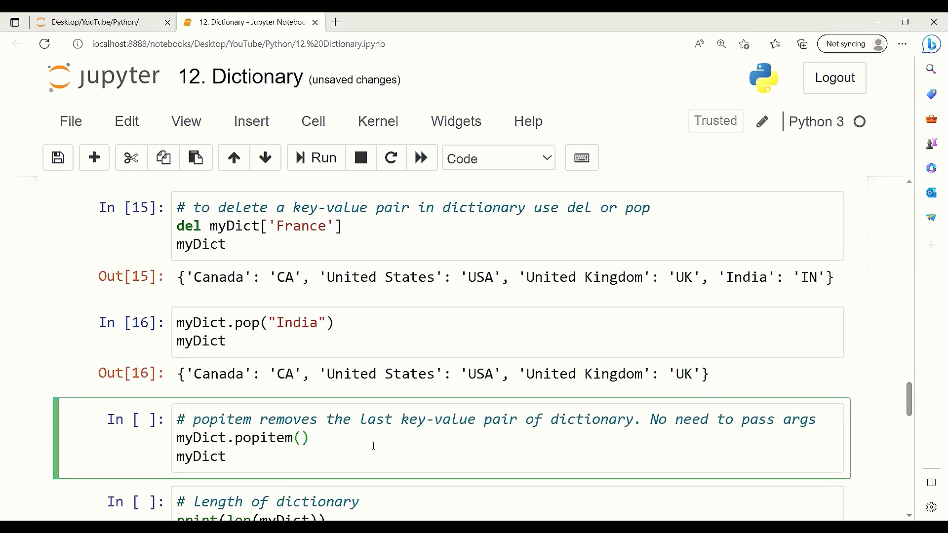
click(324, 158)
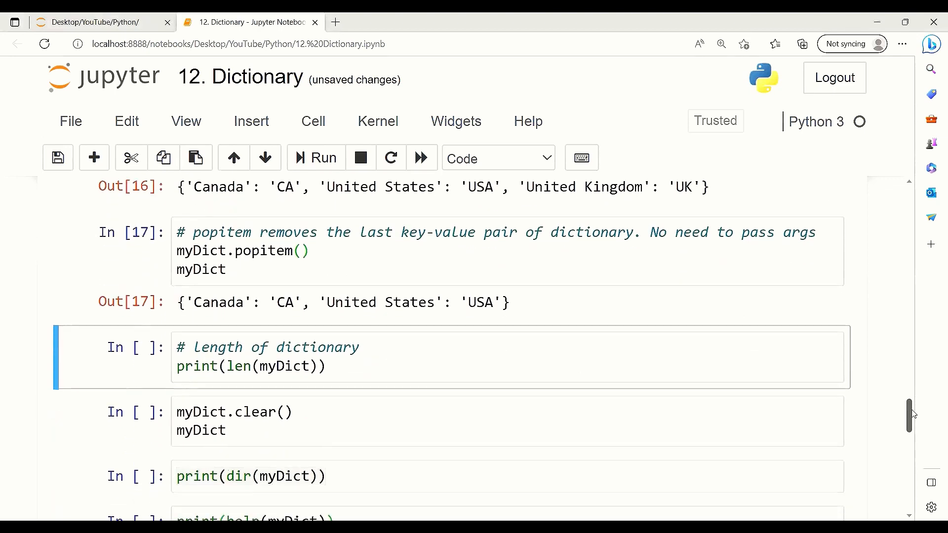
Run the len (2), clear, dir and help cells and scroll through their output
scroll(down, 3)
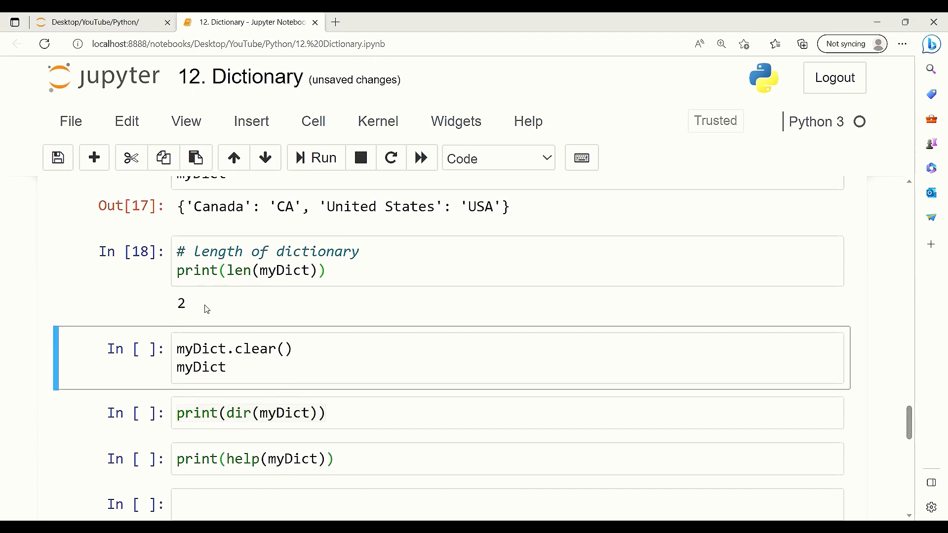
click(247, 366)
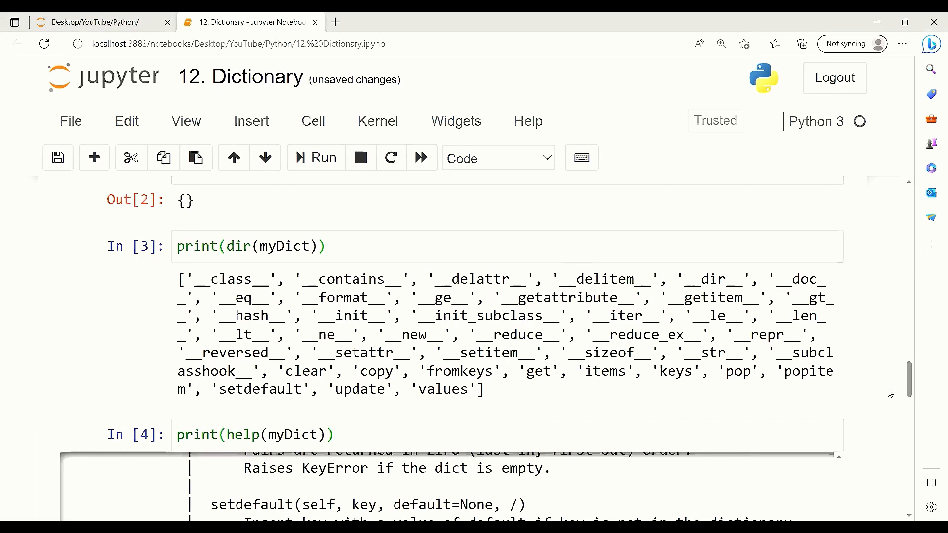
scroll(down, 3)
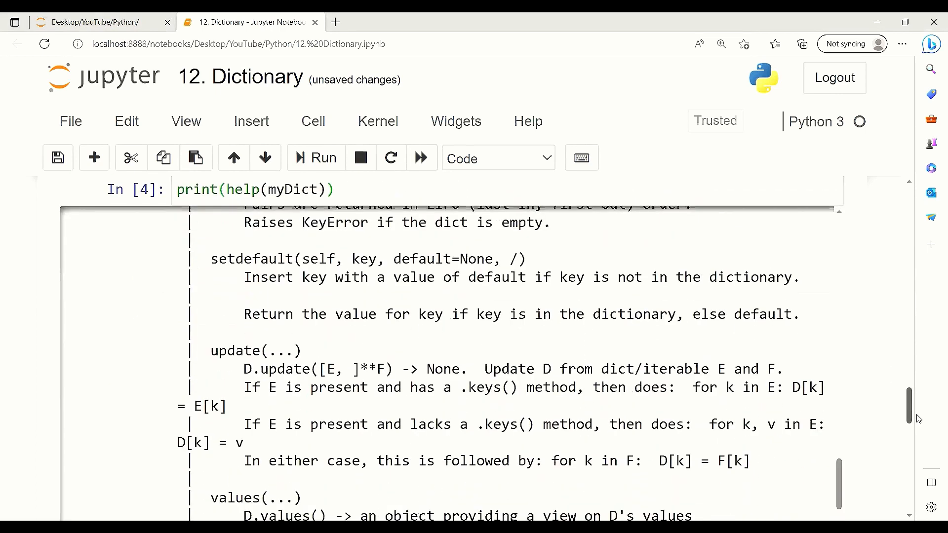